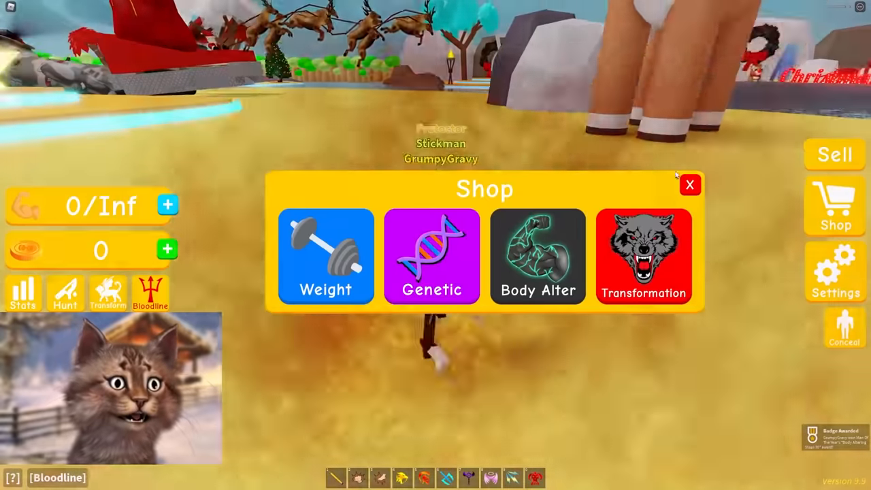
Close the shop panel so the reset avatar stands on the beach
left_click(691, 185)
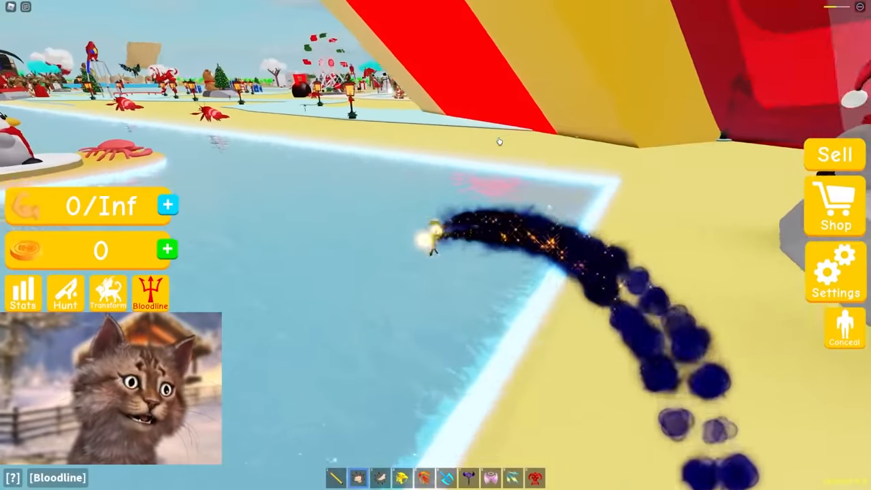
mouse_move(500, 141)
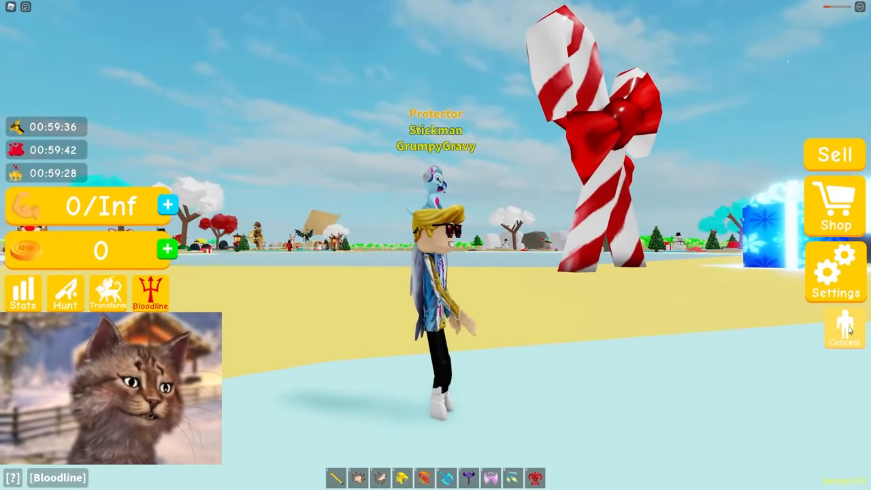
Conceal the avatar's muscle display with the Conceal button on the right
left_click(844, 328)
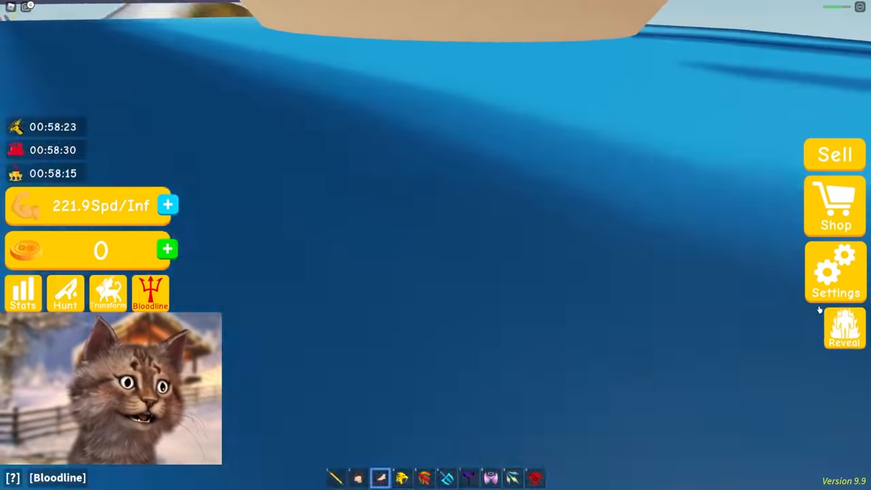
Raise the Speed Reveal level from 93 to 338 in Settings
left_click(835, 272)
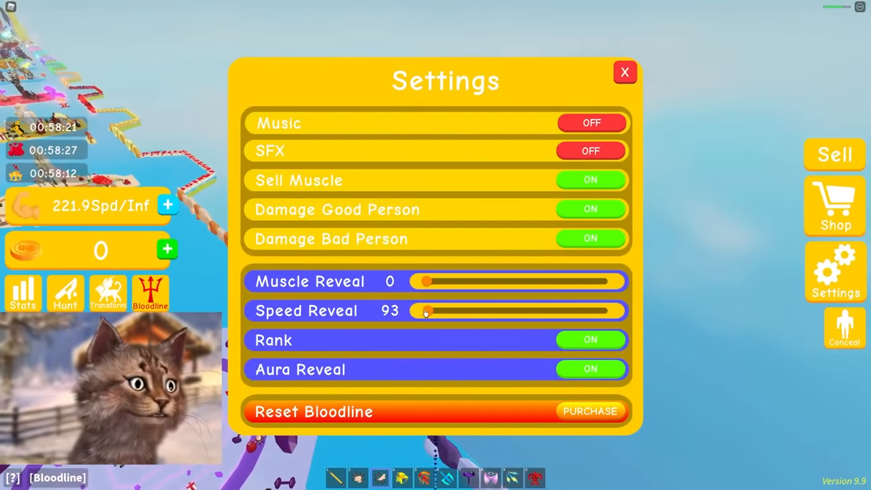
left_click(624, 71)
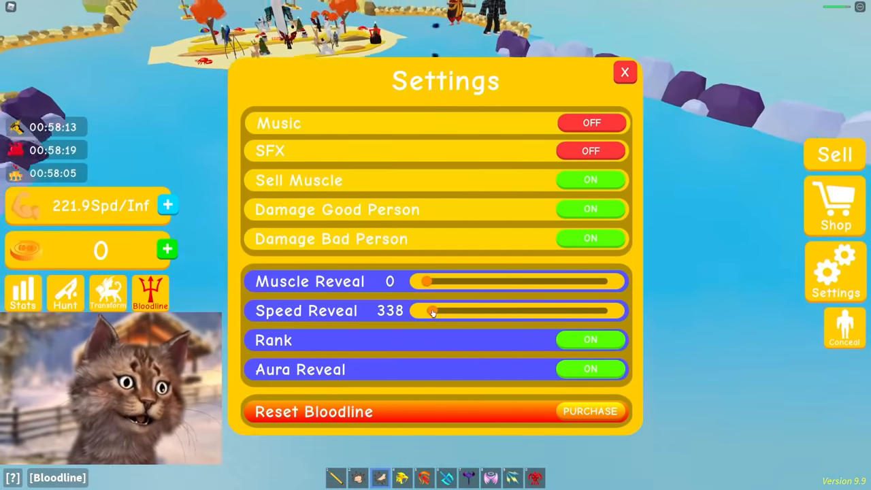
left_click(625, 72)
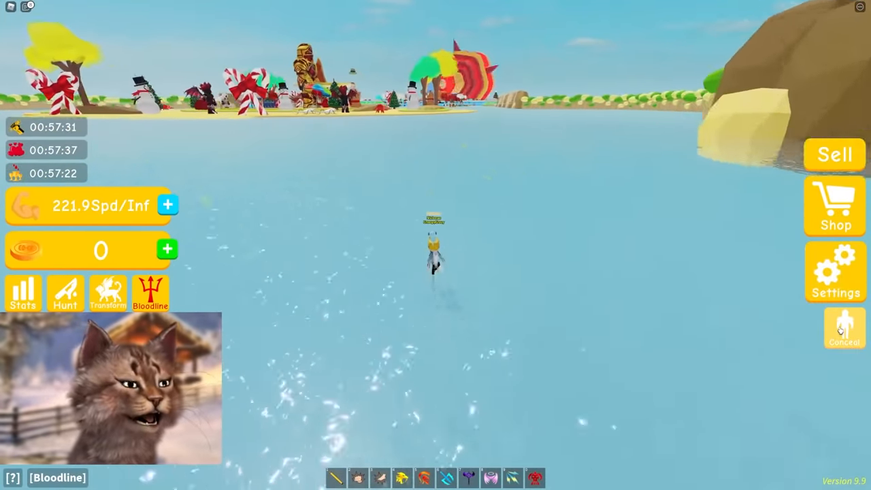
Buy a stronger weight, lift to 24.64Sxvg coins, and preview higher class weights
left_click(835, 206)
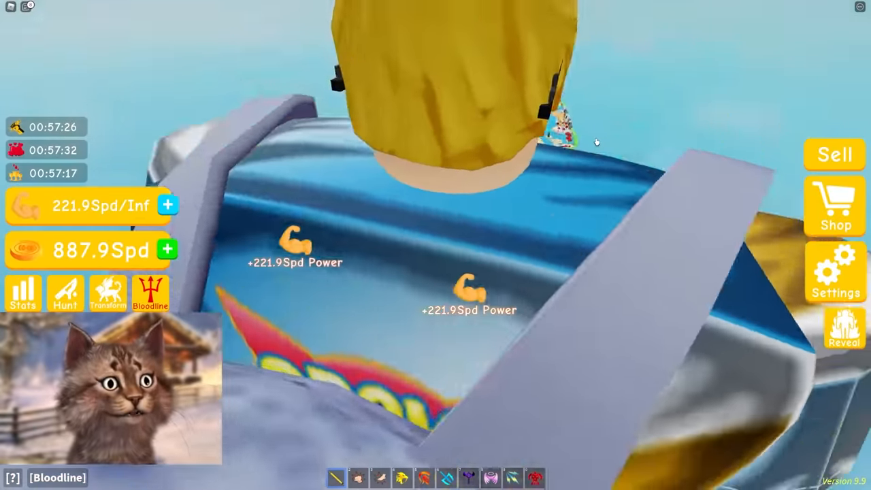
left_click(835, 206)
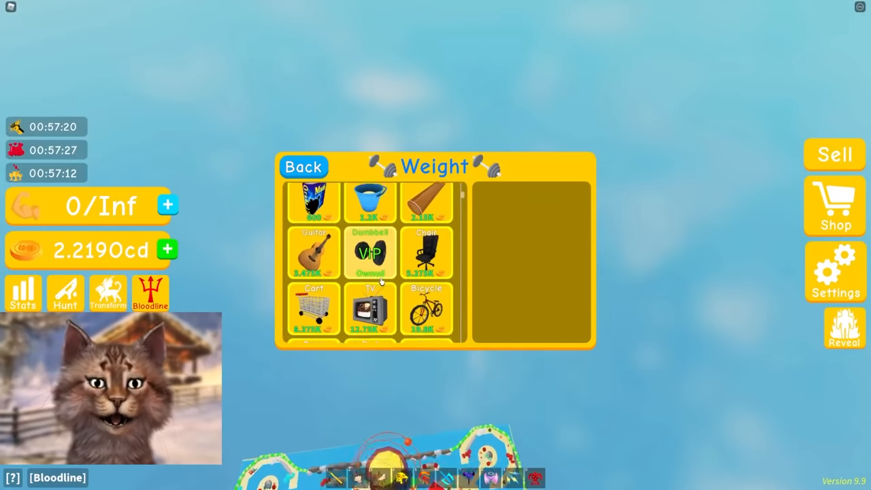
scroll("down", 3)
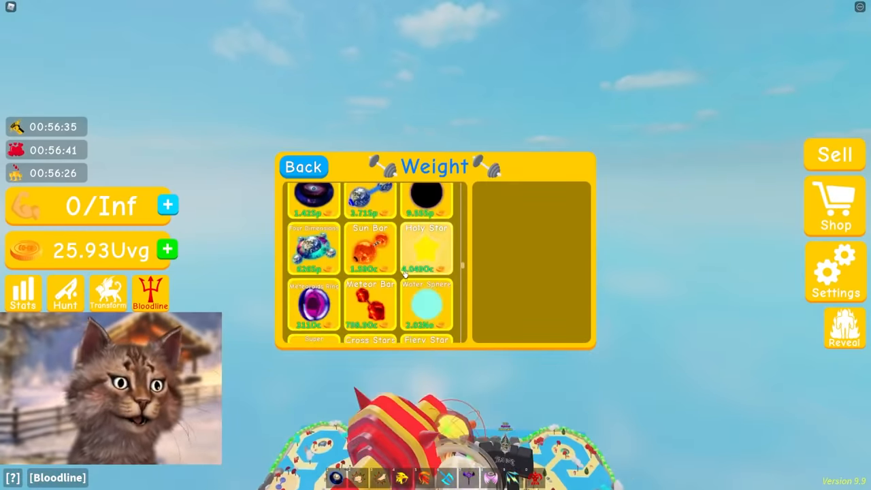
left_click(370, 225)
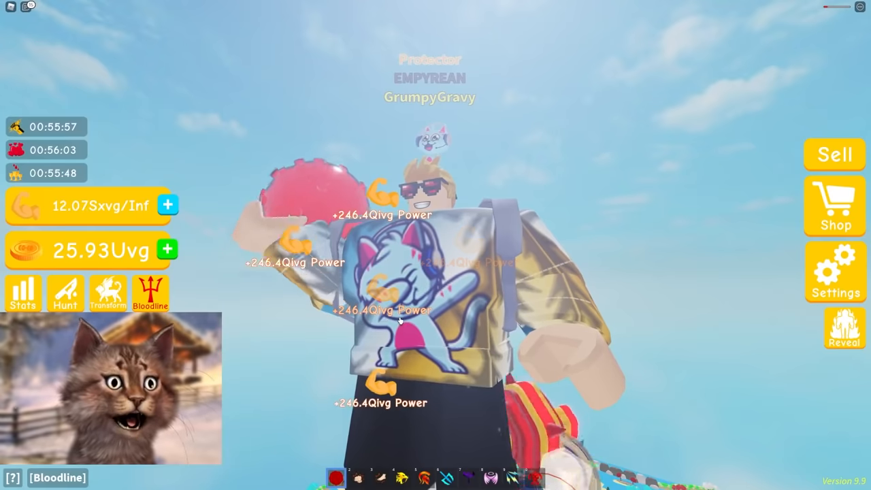
left_click(835, 206)
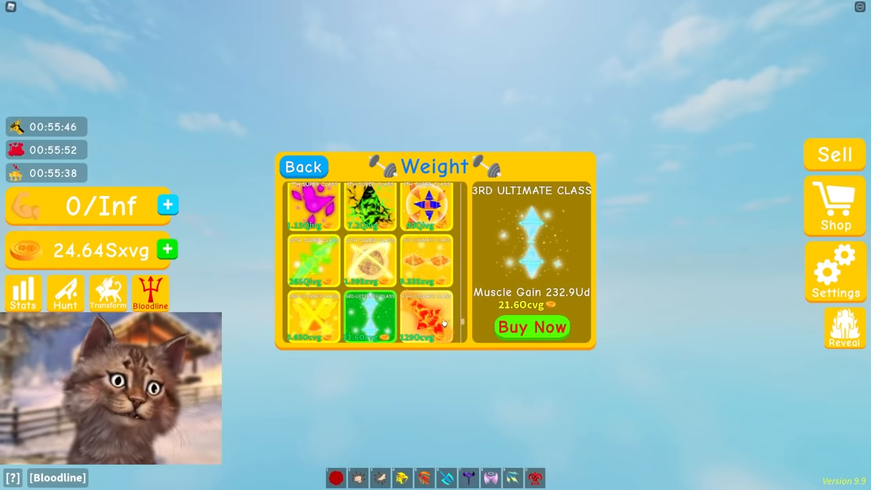
left_click(369, 262)
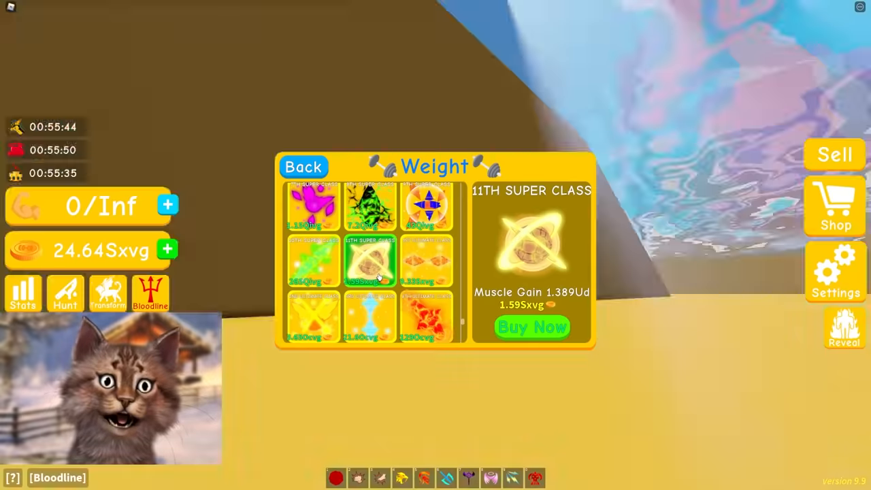
Select and equip the 11th Super Class weight, growing coins to 237.7Tg
left_click(531, 327)
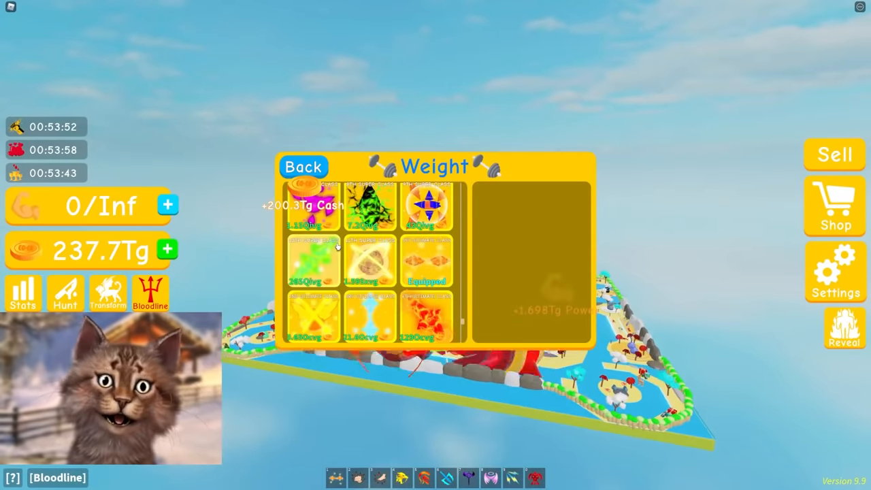
Browse the supreme class weights and buy the 1st Supreme Class weight
scroll("down", 3)
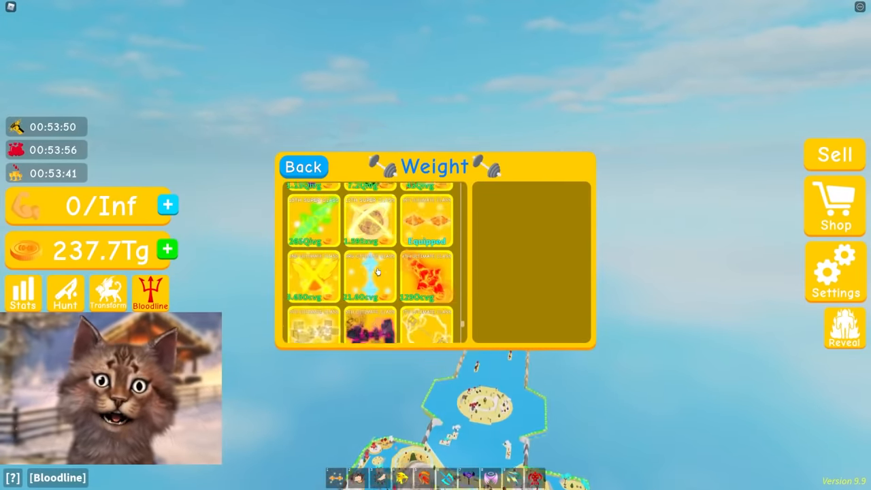
scroll("down", 3)
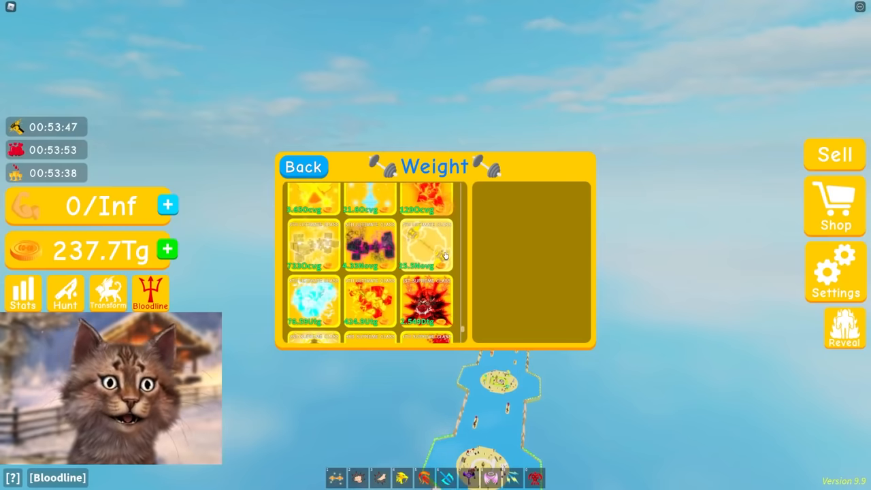
left_click(426, 245)
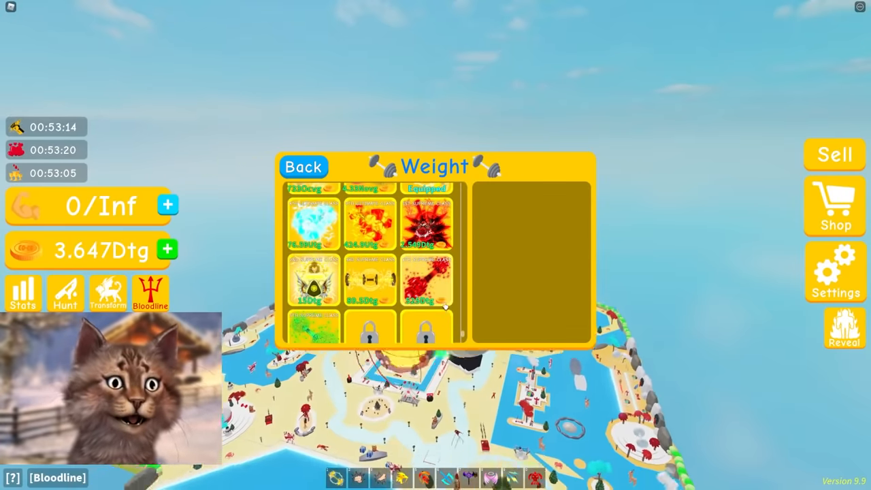
left_click(427, 279)
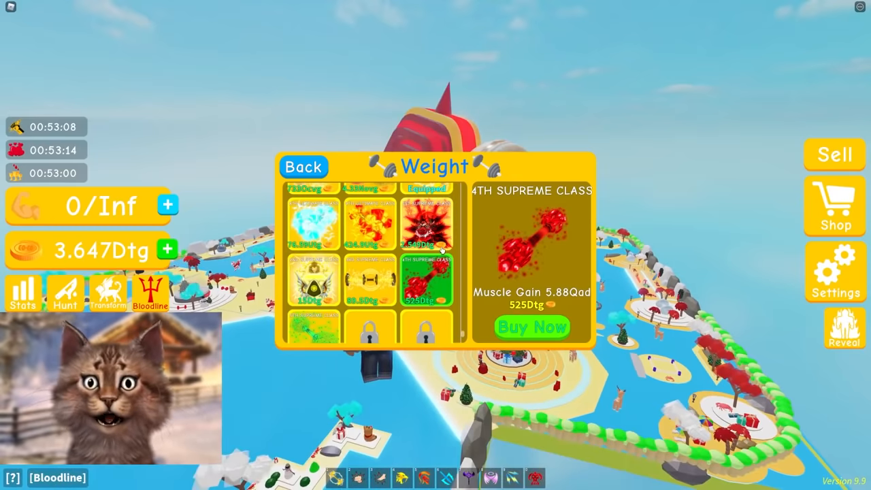
left_click(425, 218)
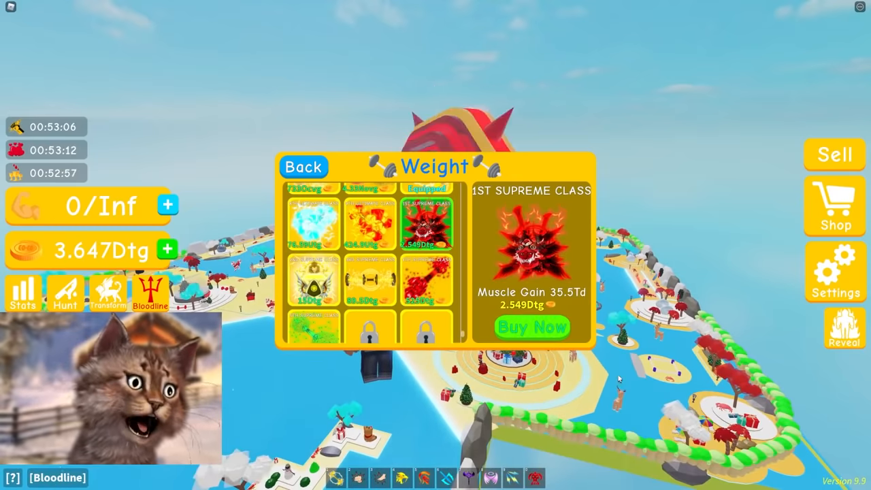
left_click(532, 327)
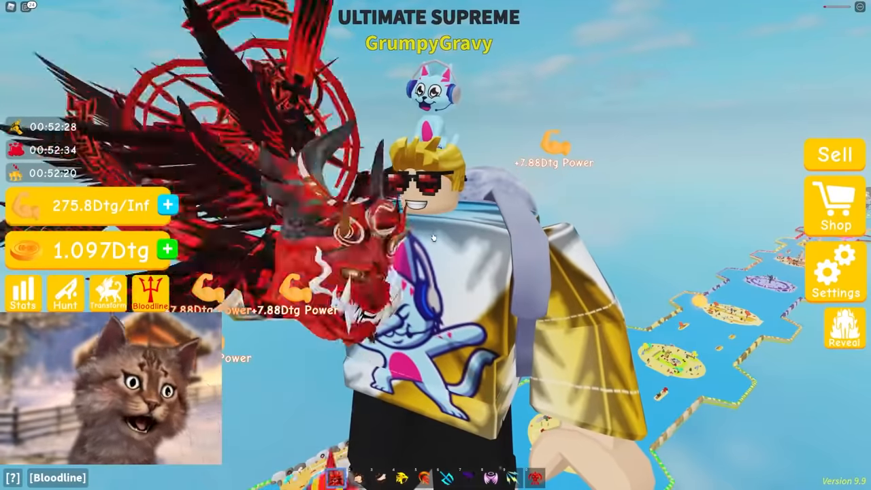
Purchase Reset Bloodline in Settings, confirm payment, and close Settings
left_click(835, 271)
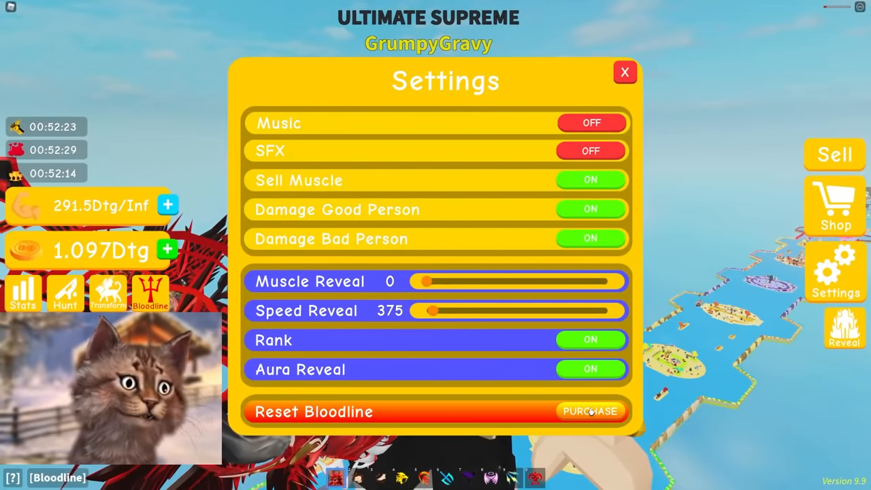
left_click(590, 411)
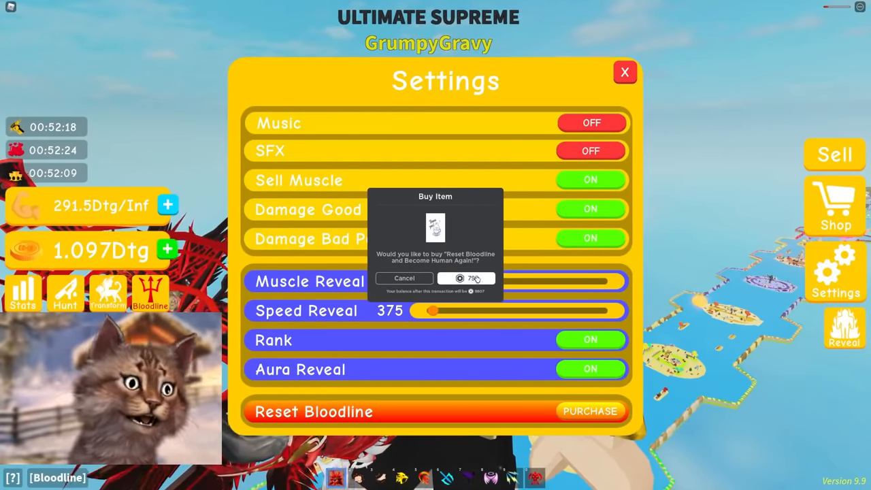
left_click(403, 278)
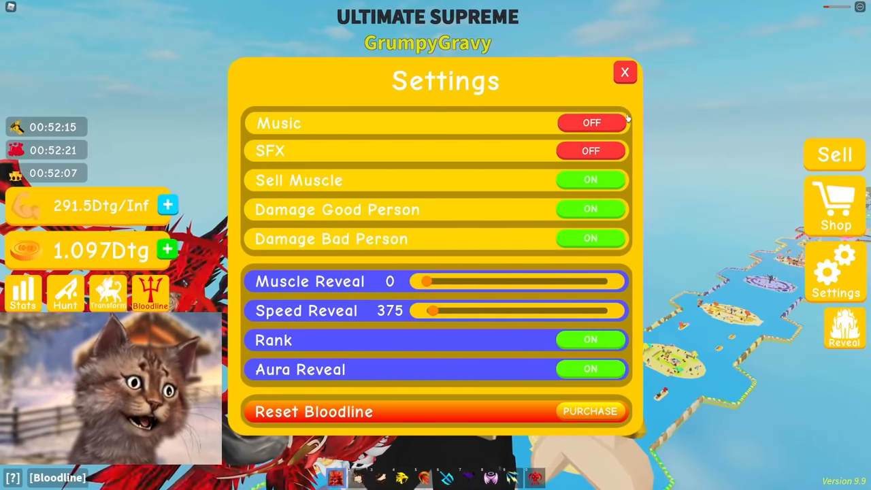
left_click(625, 73)
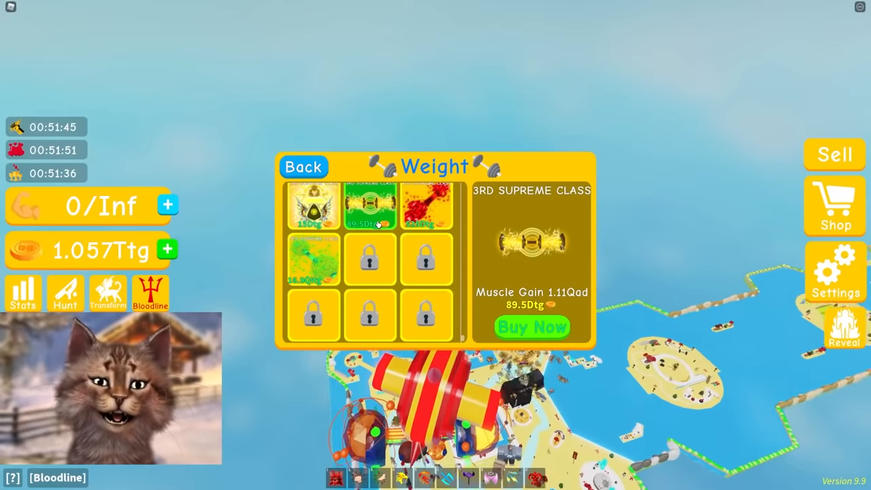
Buy and equip the 4th Supreme Class weight, then close the weight shop
left_click(313, 204)
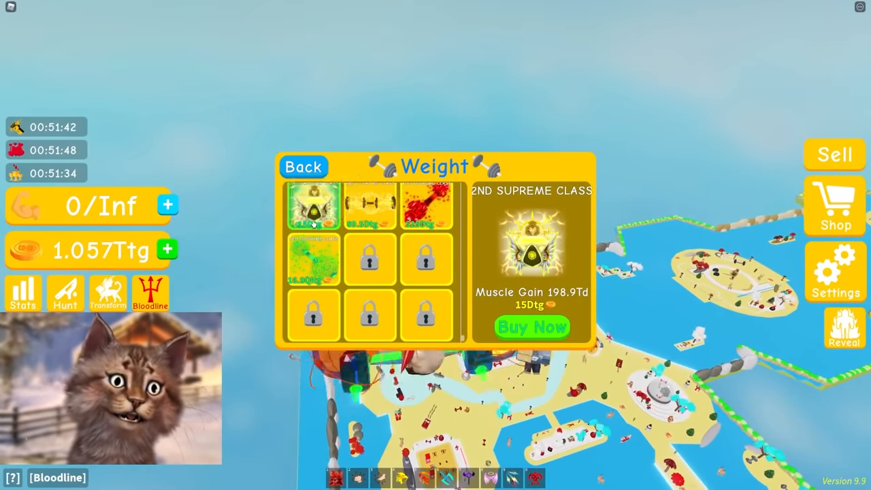
left_click(426, 205)
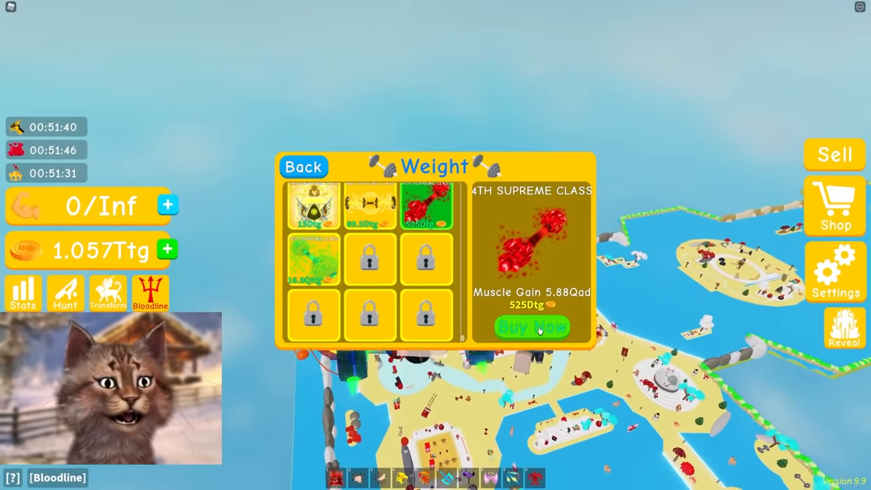
left_click(532, 328)
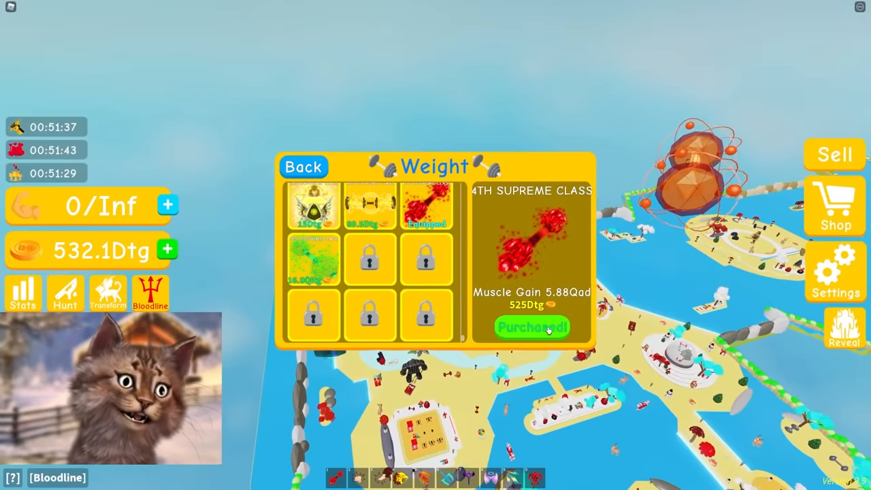
left_click(532, 327)
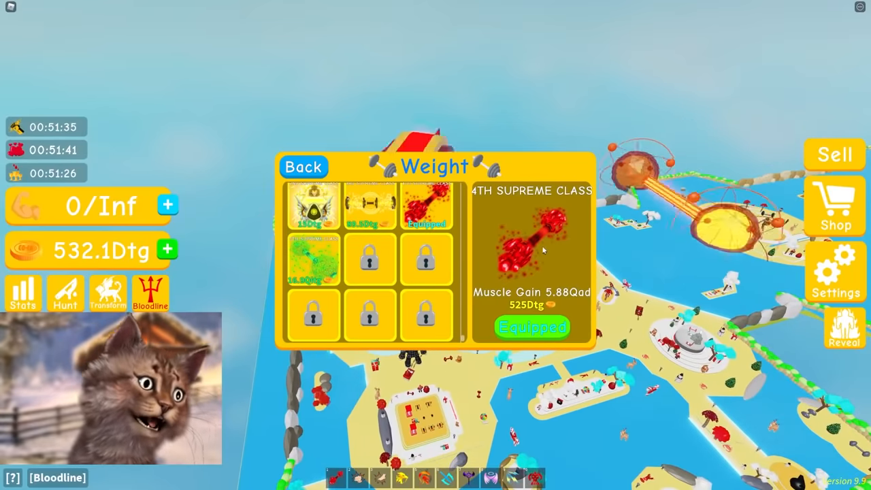
left_click(313, 259)
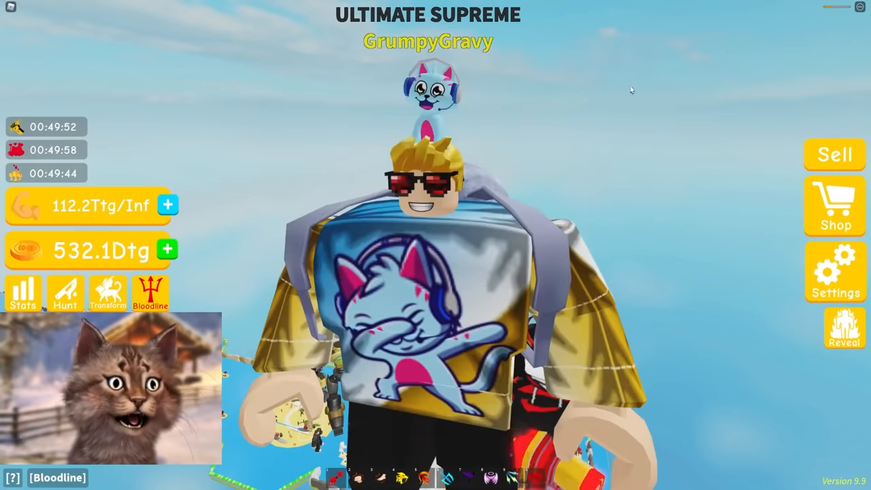
Raise the Muscle Reveal slider to 18.1Qi in Settings and close it
left_click(835, 271)
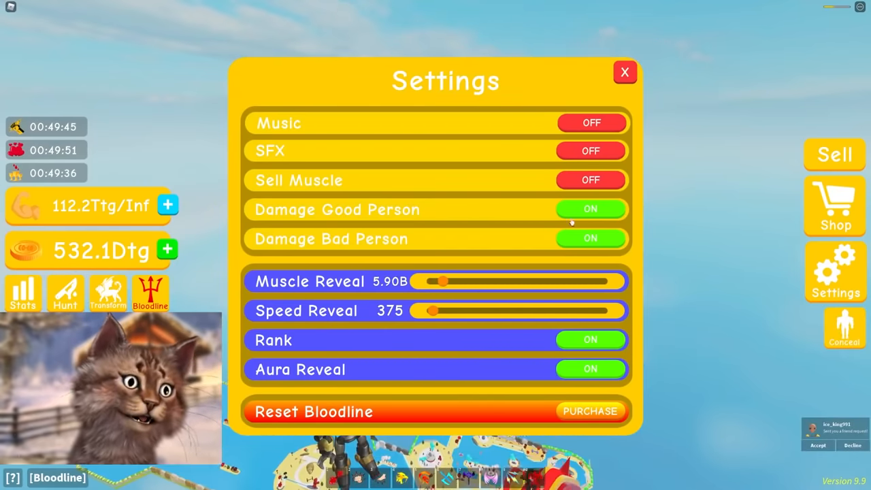
left_click(624, 72)
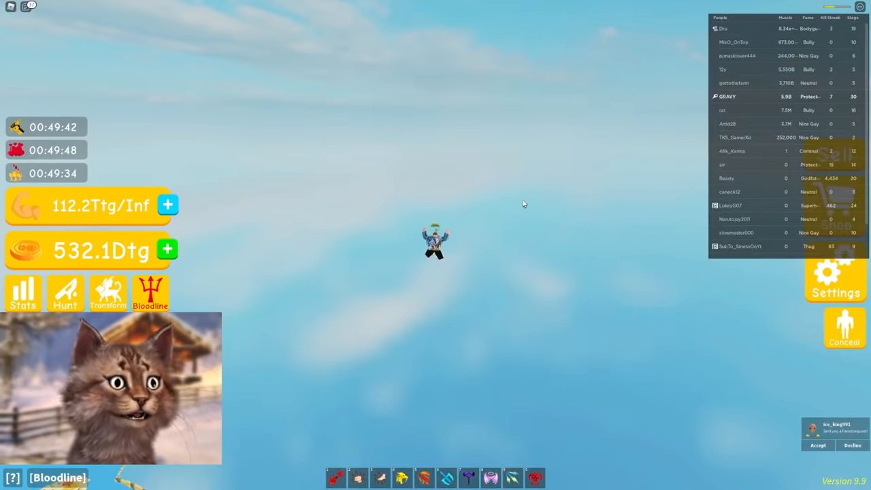
left_click(835, 279)
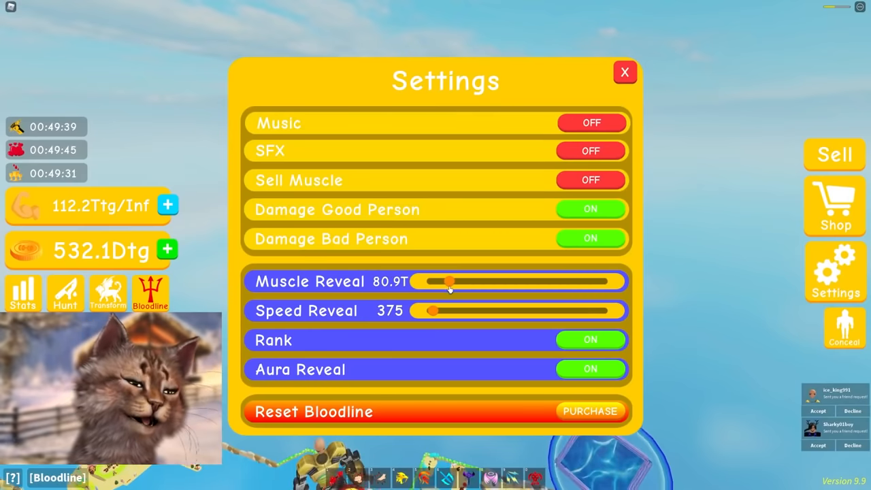
left_click_drag(449, 281, 460, 281)
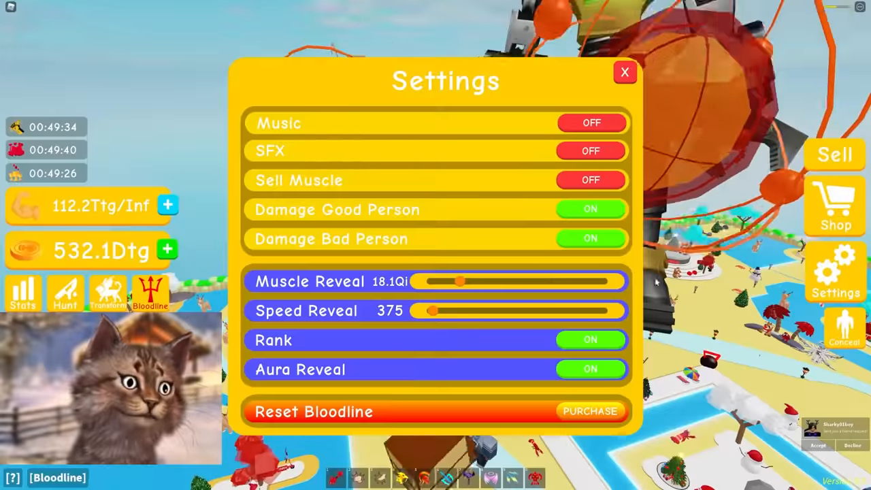
left_click(624, 72)
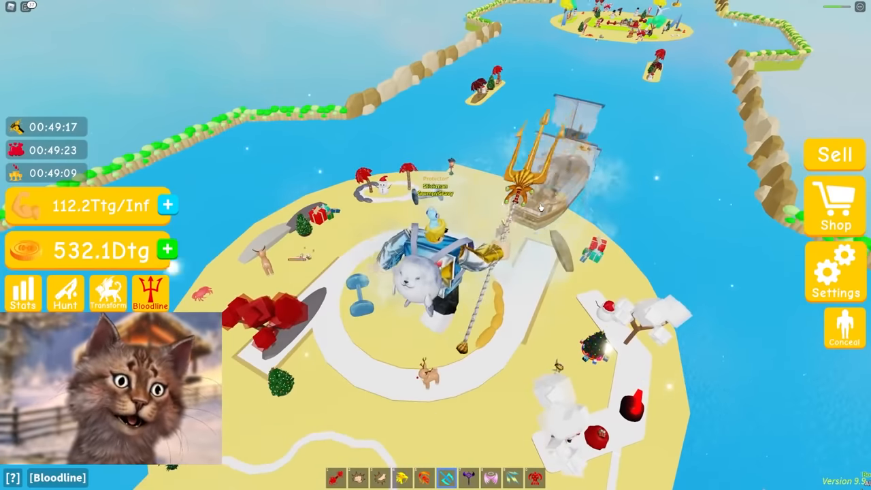
left_click(150, 292)
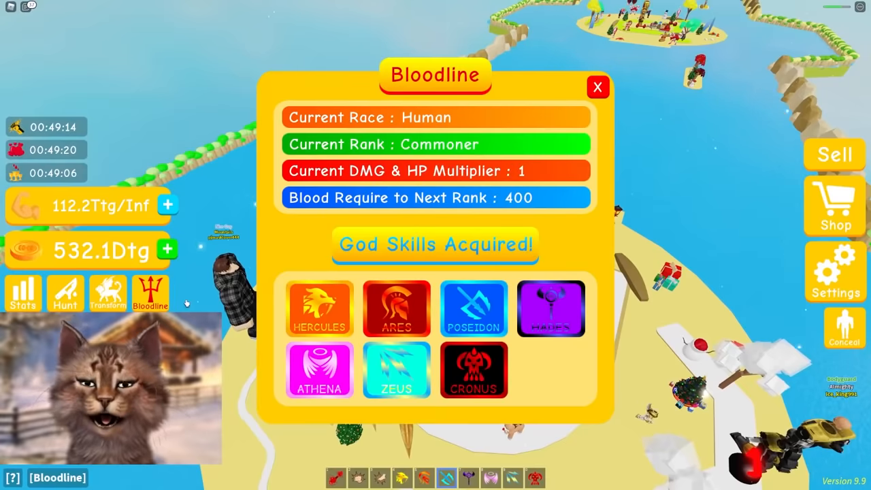
left_click(598, 87)
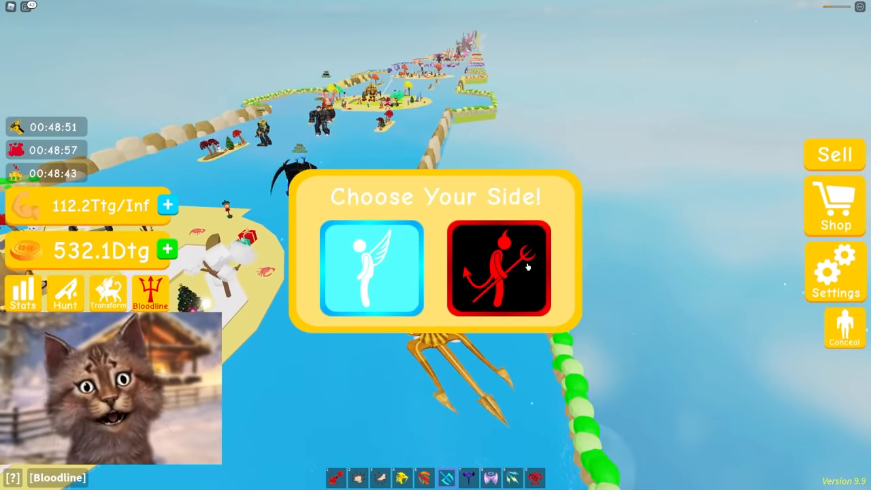
Pick the blue angel icon in the Choose Your Side popup
left_click(499, 268)
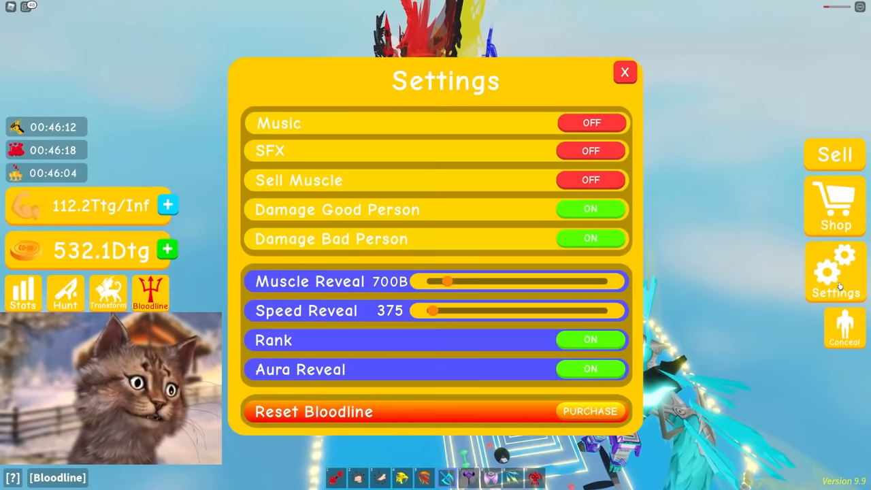
Raise Muscle Reveal to 34.5Sx and close Settings to show the Ultimate Supreme avatar
left_click_drag(446, 281, 465, 281)
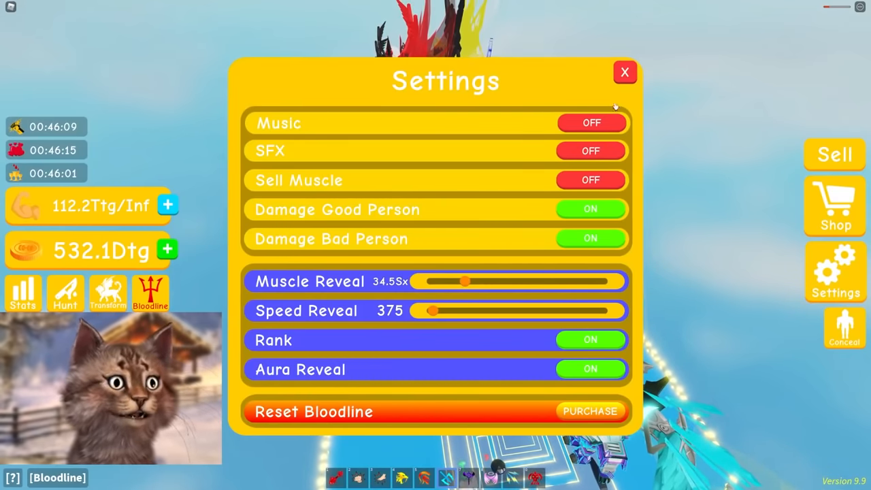
mouse_move(495, 295)
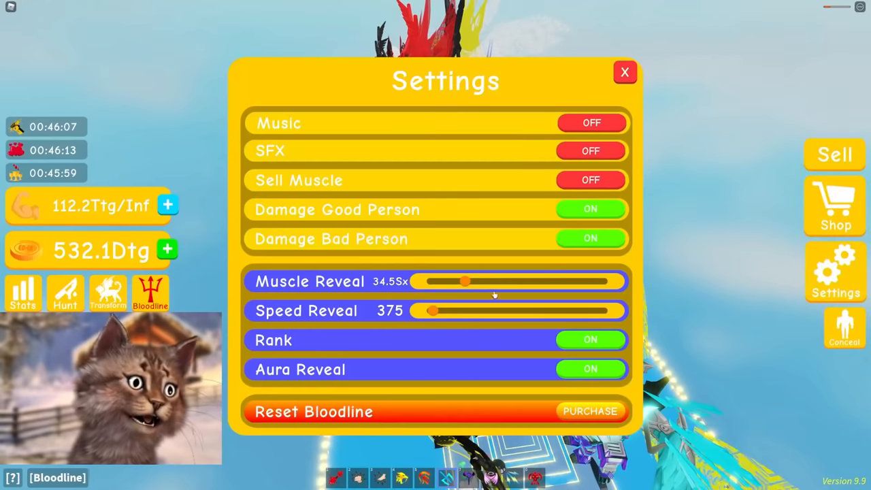
left_click(624, 72)
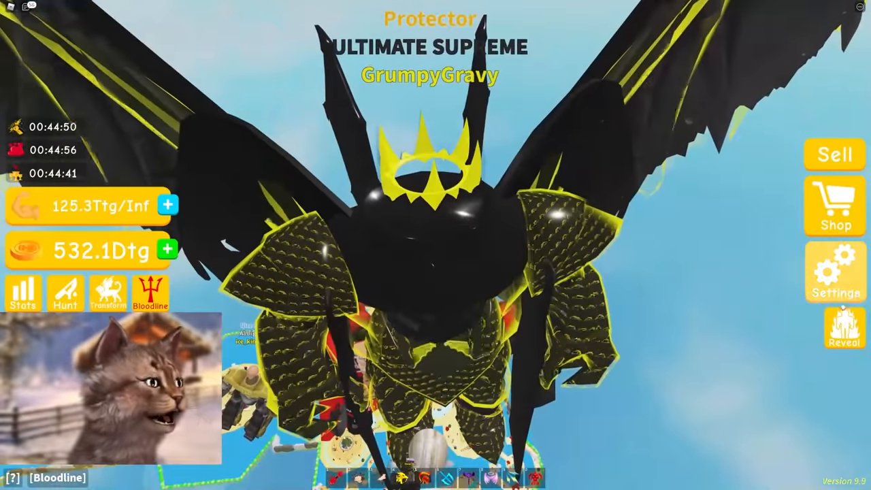
Buy the Reset Bloodline upgrade in Settings, then reopen and close Settings
left_click(835, 271)
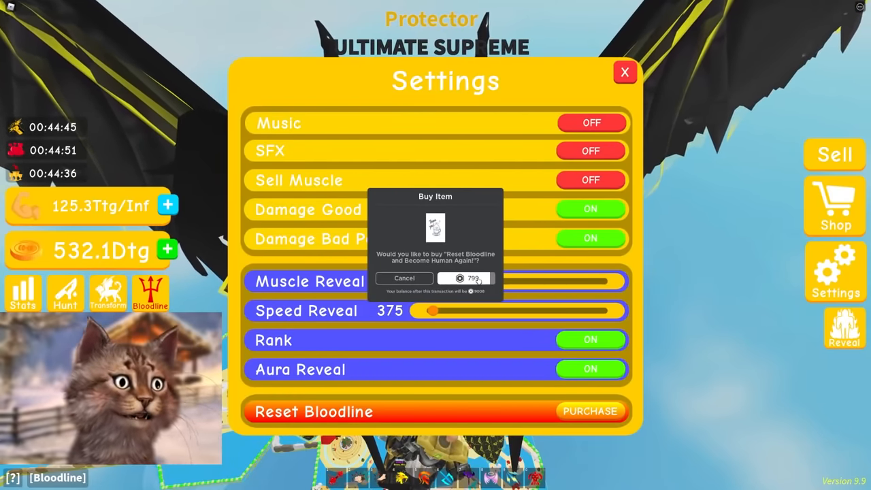
left_click(403, 278)
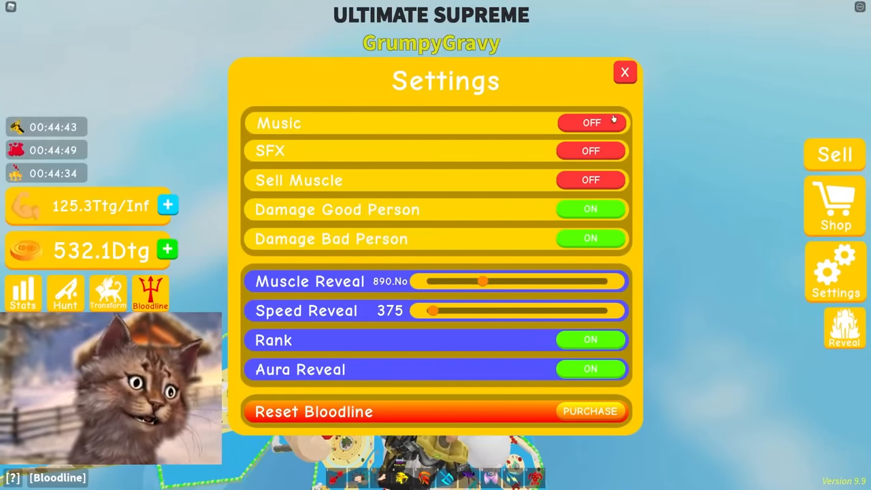
left_click(624, 72)
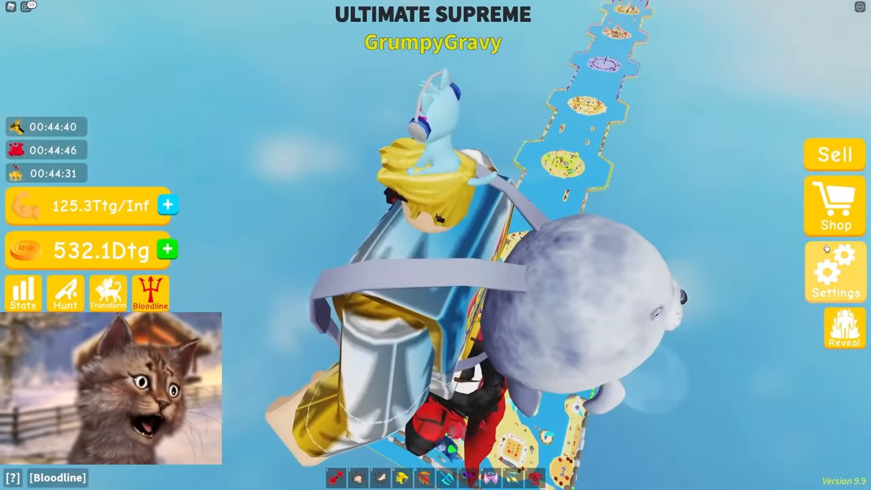
left_click(835, 271)
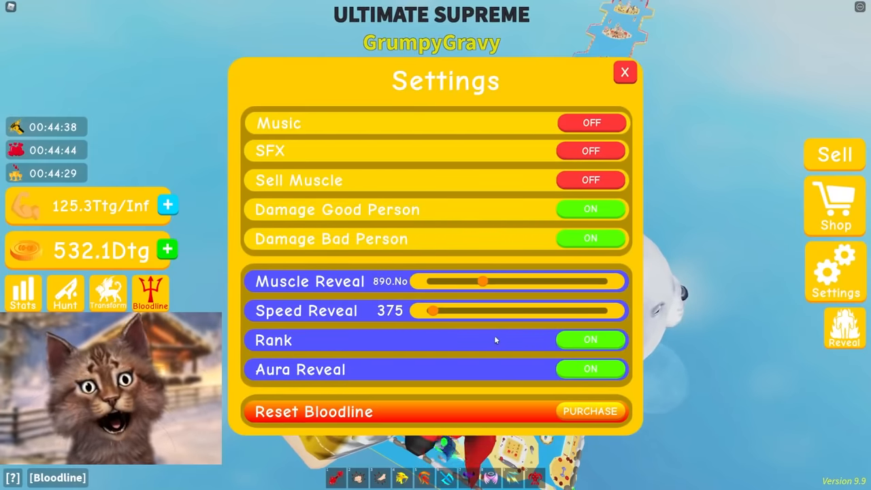
left_click(625, 72)
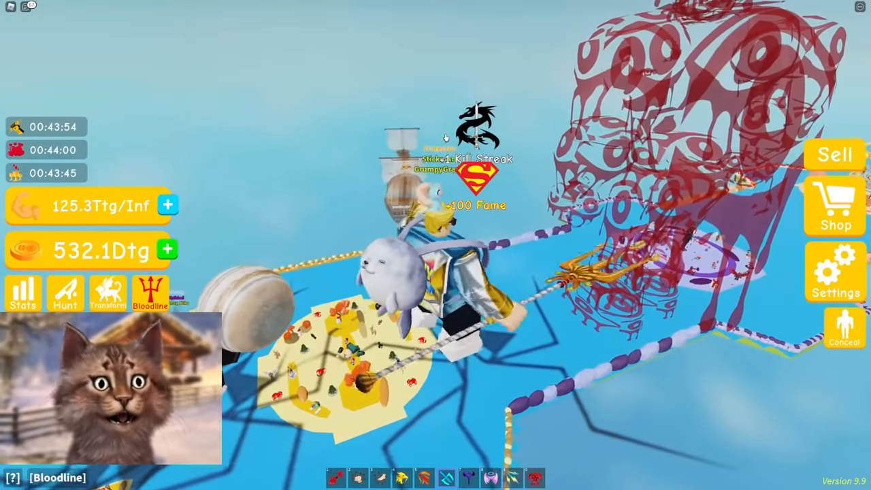
left_click(150, 293)
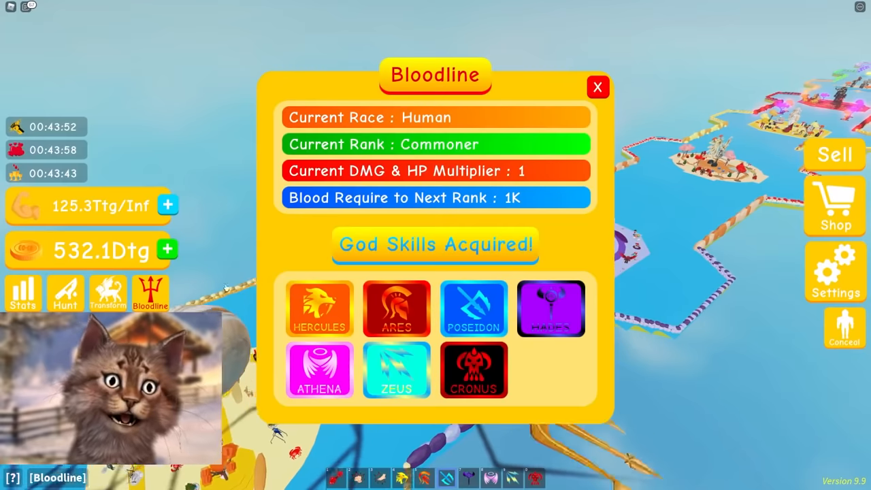
left_click(598, 87)
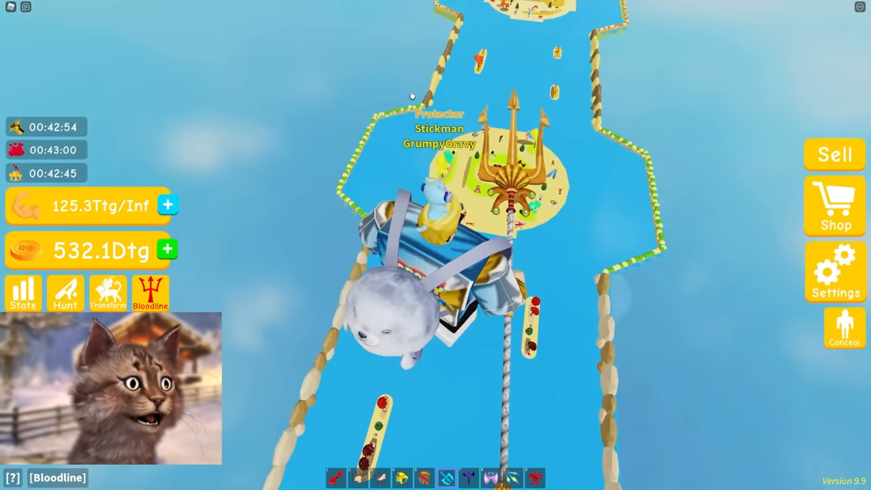
left_click(835, 273)
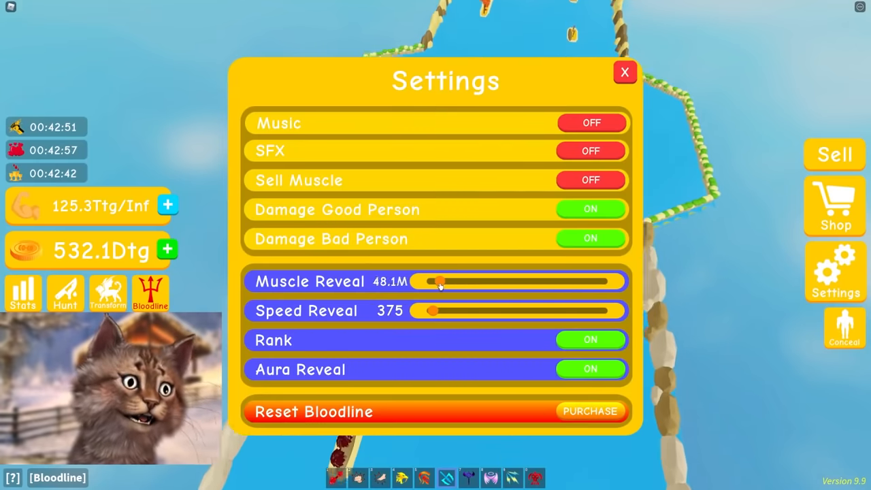
left_click(624, 72)
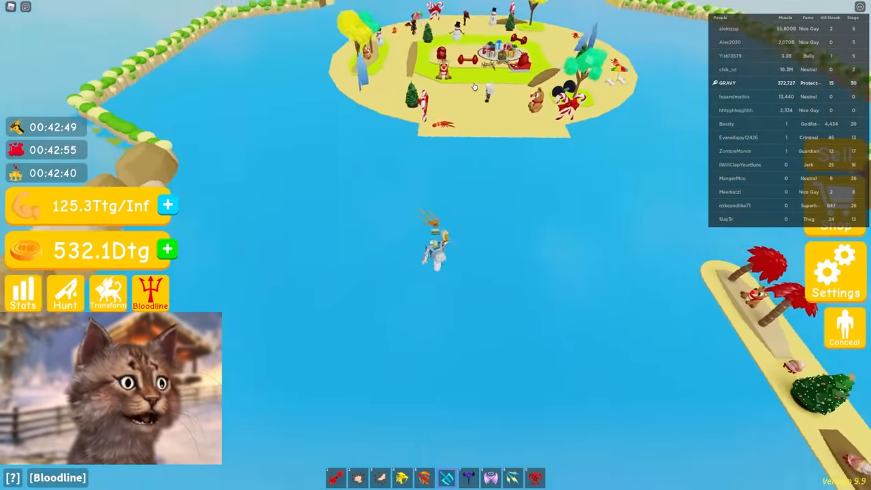
Choose and confirm the angel side, then check Settings showing Muscle Reveal at 563.Sp
left_click(150, 293)
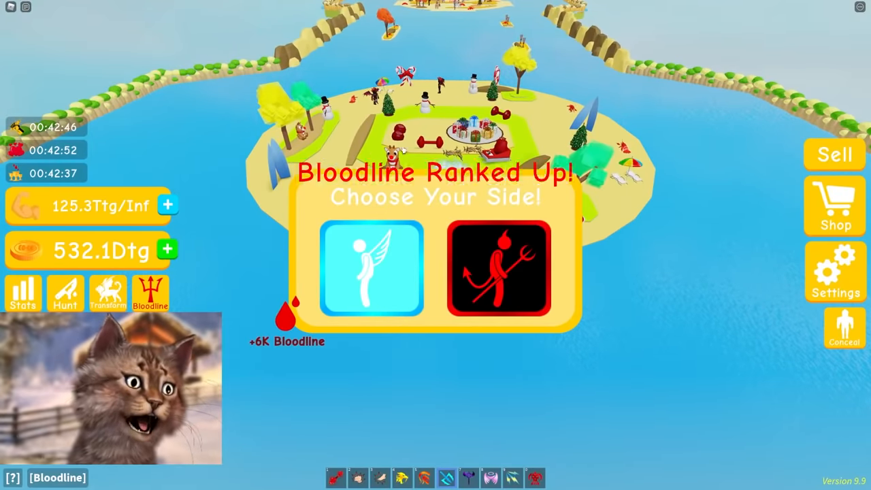
left_click(371, 269)
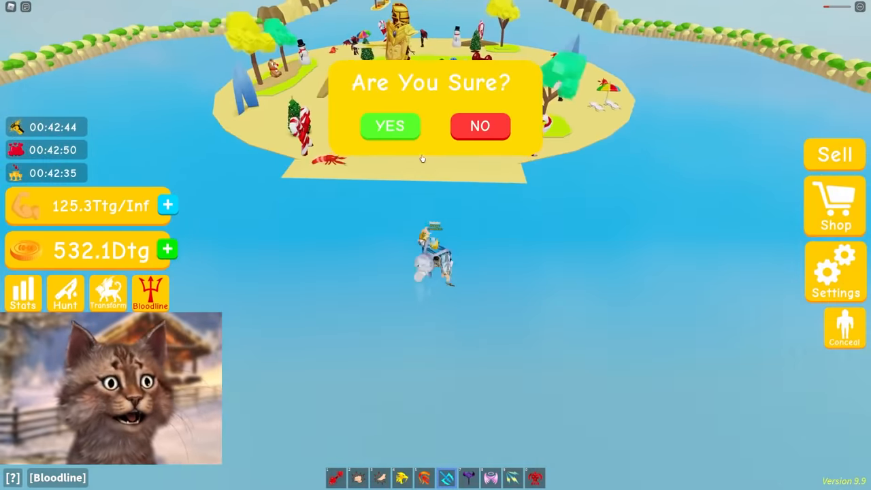
left_click(390, 126)
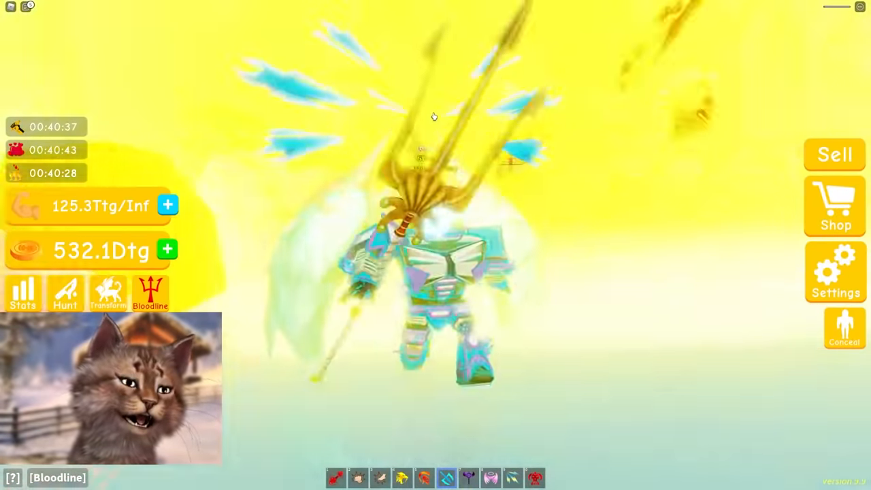
left_click(835, 271)
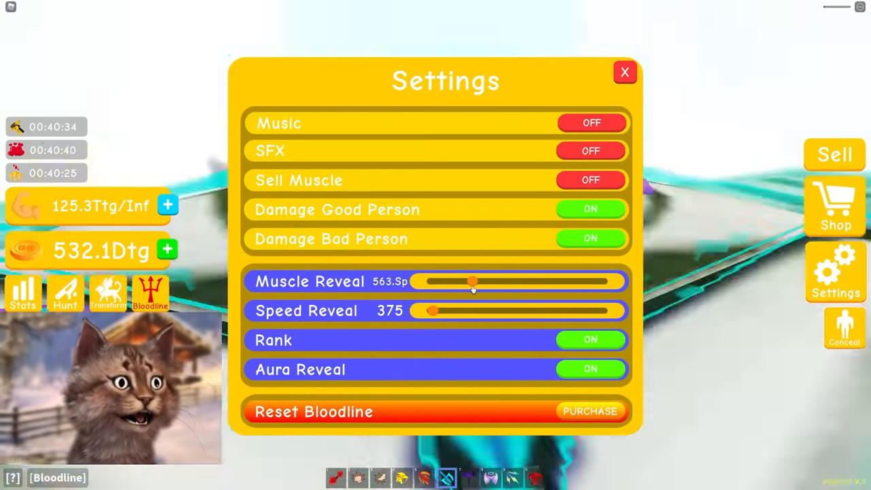
left_click(624, 72)
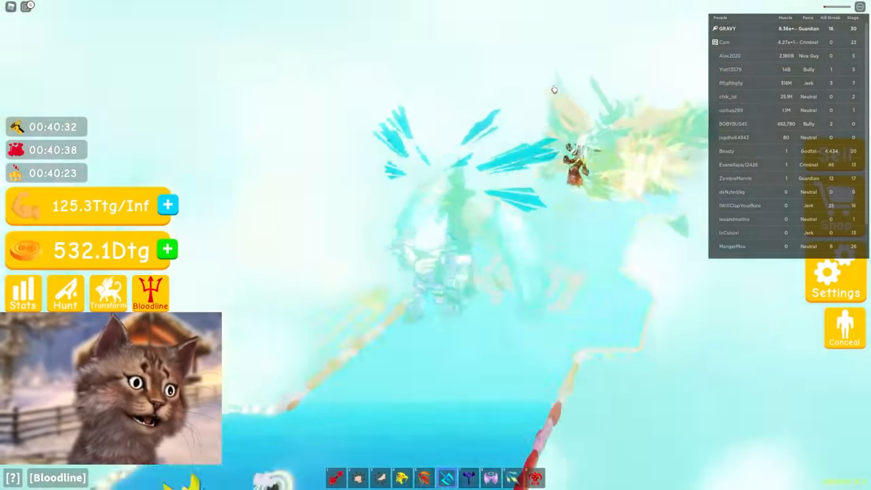